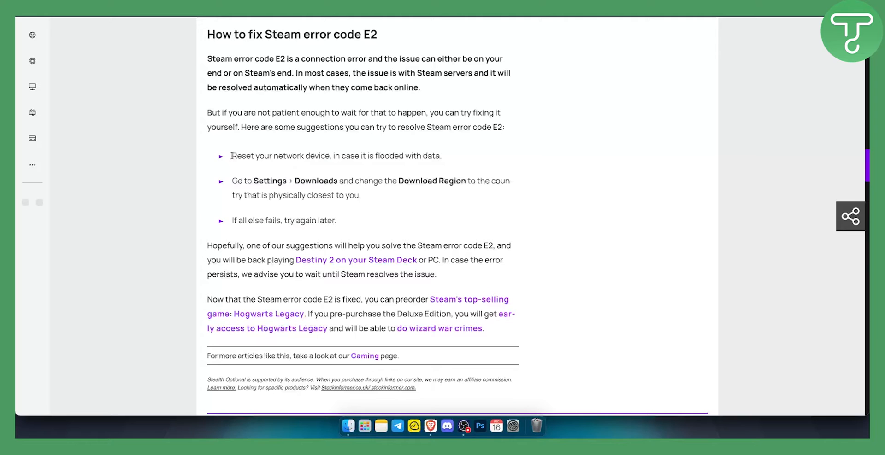
{"action": "mouse_move", "coordinate": [317, 151]}
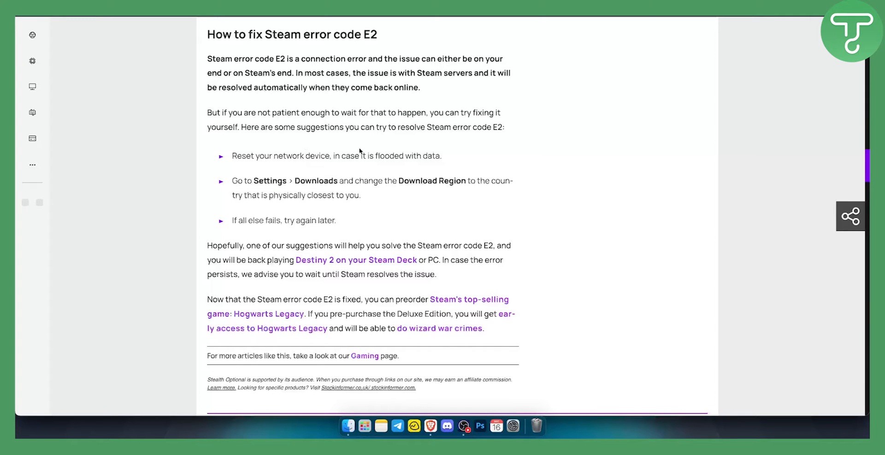
{"action": "mouse_move", "coordinate": [351, 153]}
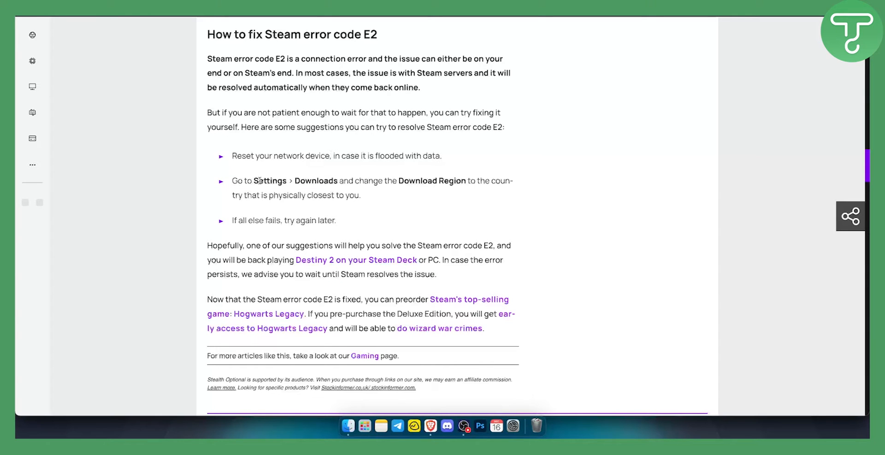
Select the third bullet's text, "If all else fails, try again later.".
{"action": "left_click_drag", "start_coordinate": [253, 181], "coordinate": [339, 181]}
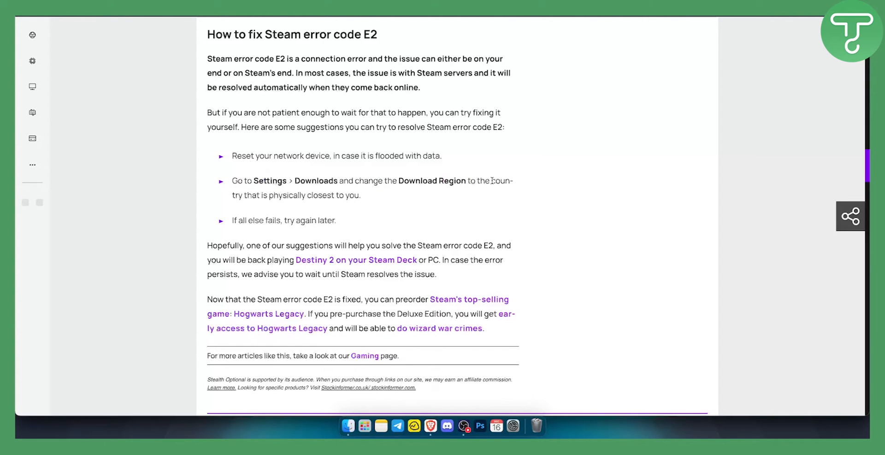
{"action": "mouse_move", "coordinate": [349, 196]}
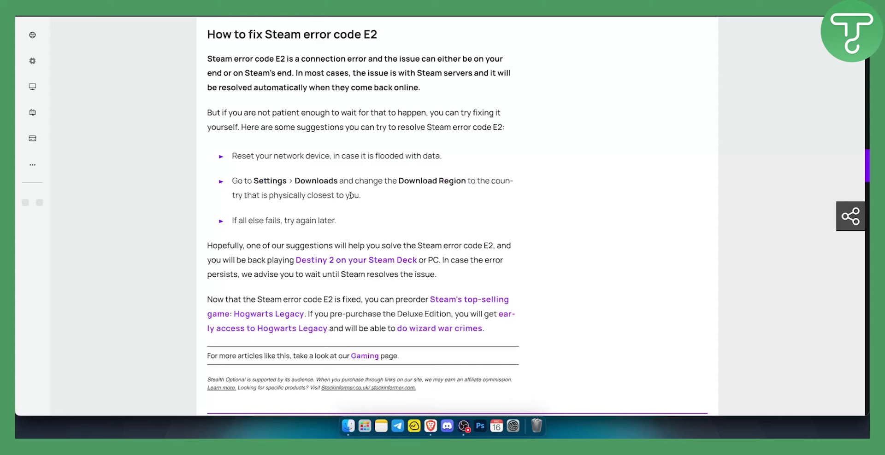
{"action": "mouse_move", "coordinate": [231, 220]}
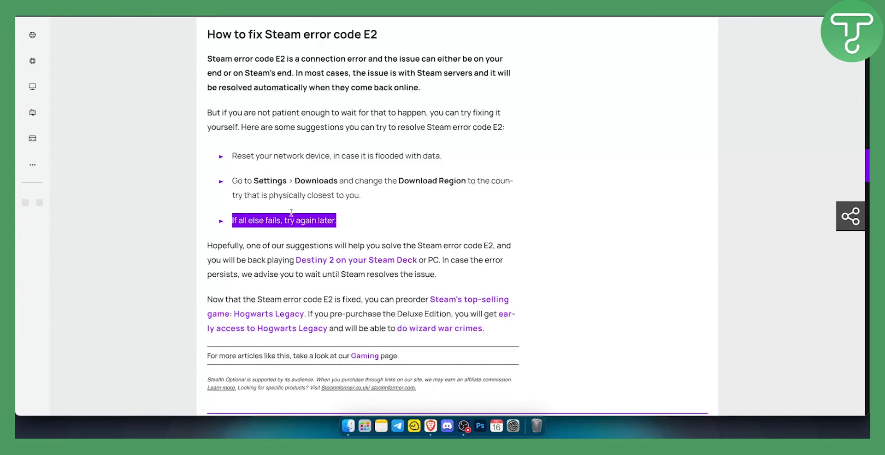
Deselect the last suggestion by clicking empty space in the article.
{"action": "left_click", "coordinate": [387, 156]}
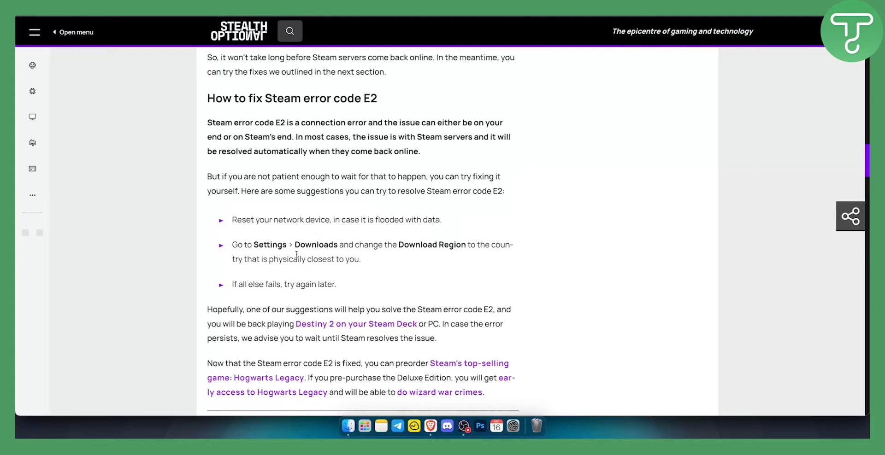
{"action": "mouse_move", "coordinate": [299, 255]}
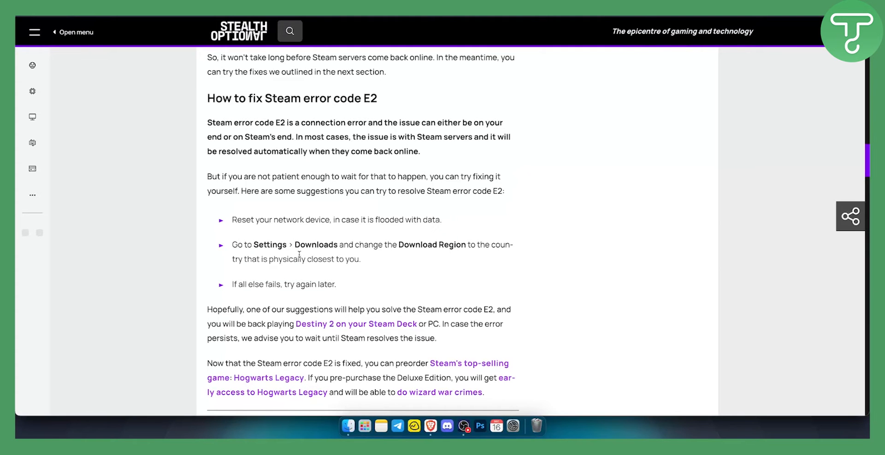
Scroll down and select from the first E2 fix through the third bullet.
{"action": "scroll", "scroll_direction": "down", "scroll_amount": 3}
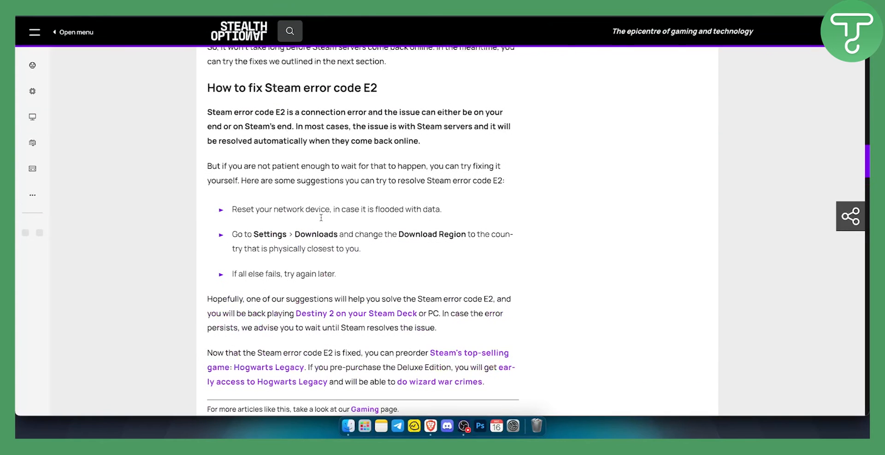
{"action": "mouse_move", "coordinate": [305, 230]}
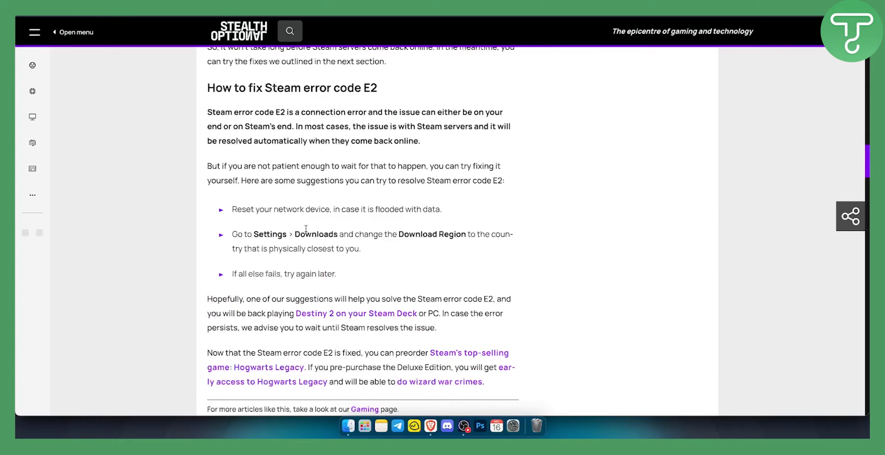
{"action": "mouse_move", "coordinate": [398, 234]}
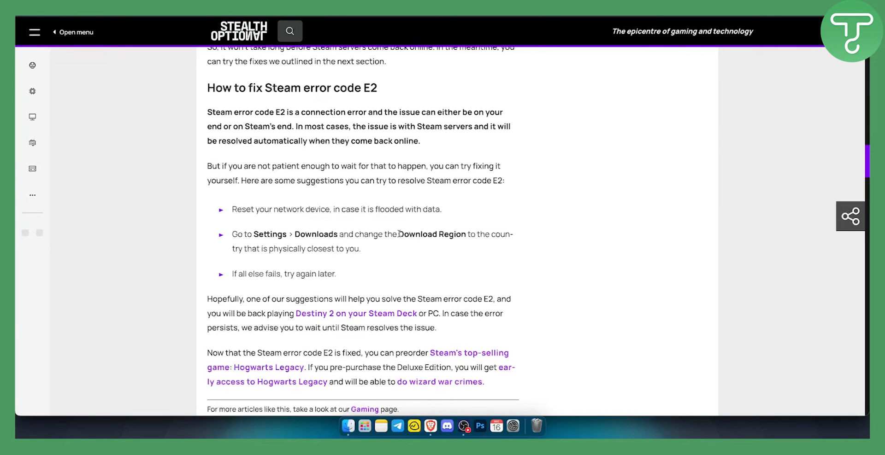
{"action": "double_click", "coordinate": [432, 235]}
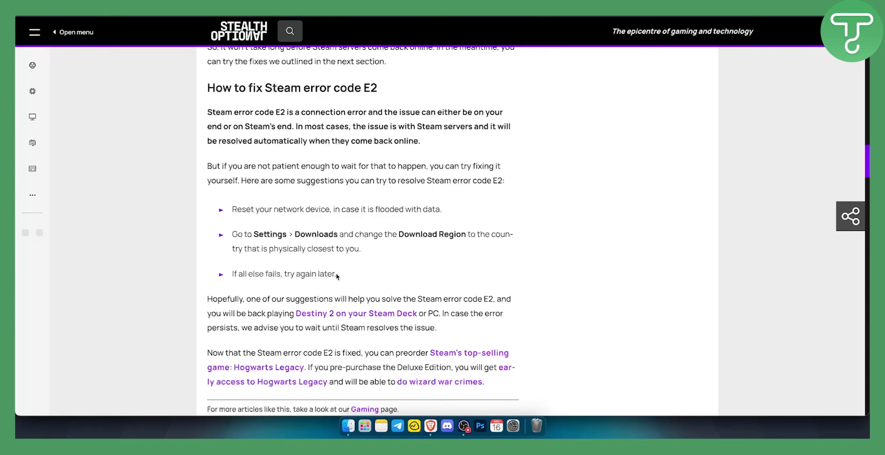
{"action": "left_click_drag", "start_coordinate": [232, 210], "coordinate": [336, 273]}
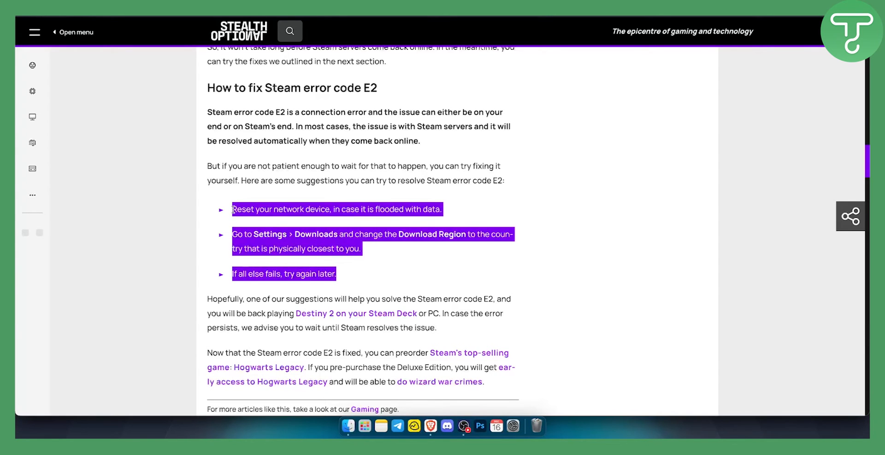